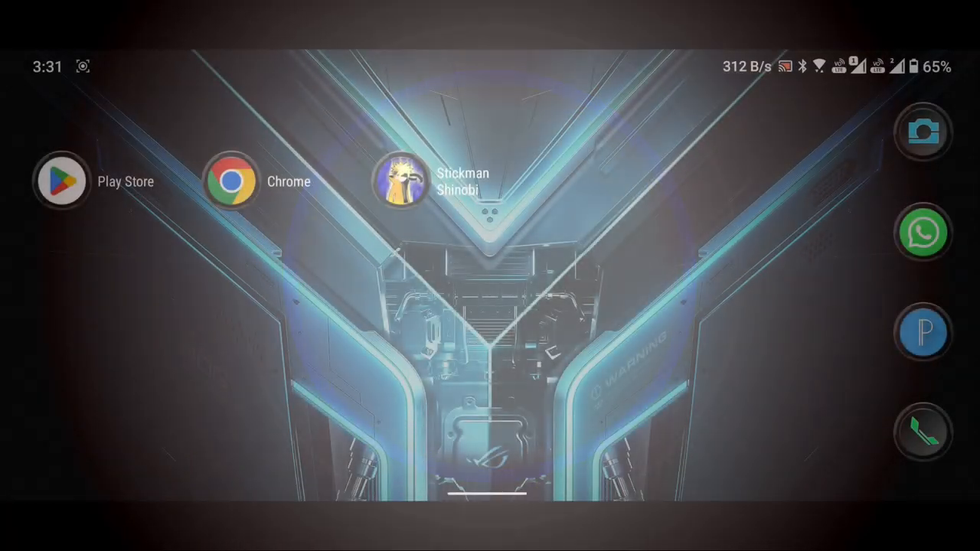
# Find ZArchiver in the Play Store and install it
pyautogui.click(62, 180)
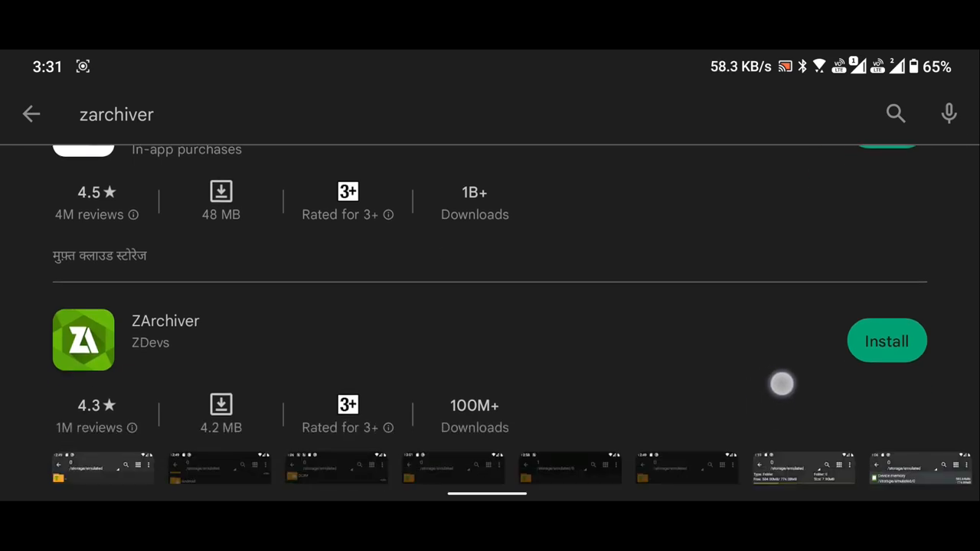
pyautogui.click(885, 340)
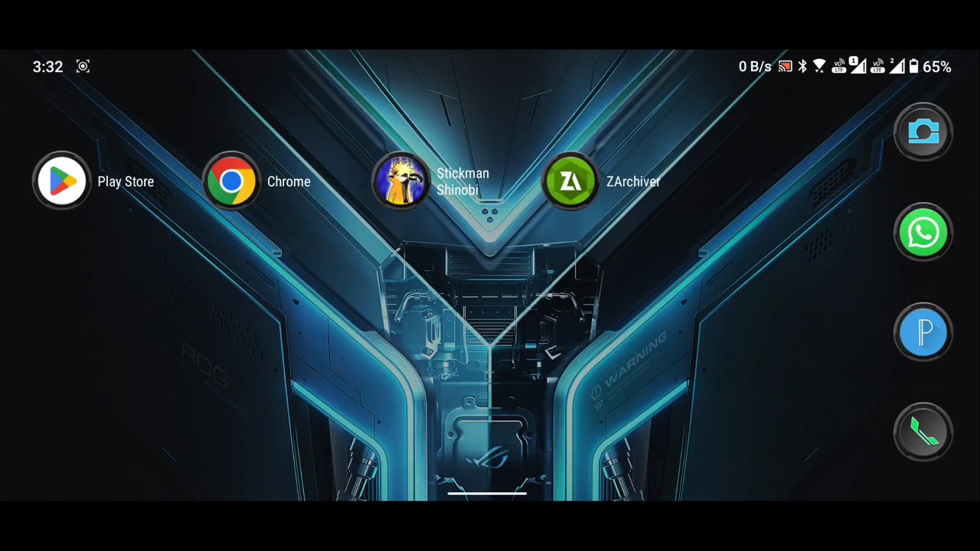
# Open bit.ly/stickmanshinobibysolitude in Chrome to reach the Gaming Strategy Zone post
pyautogui.click(231, 180)
pyautogui.write('bit.ly/stickma')
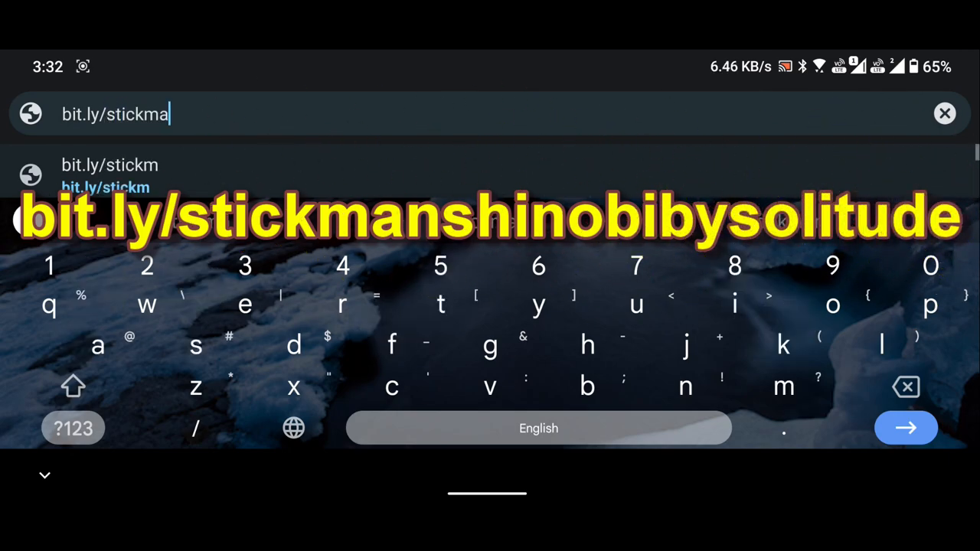
pyautogui.write('nshinobiby')
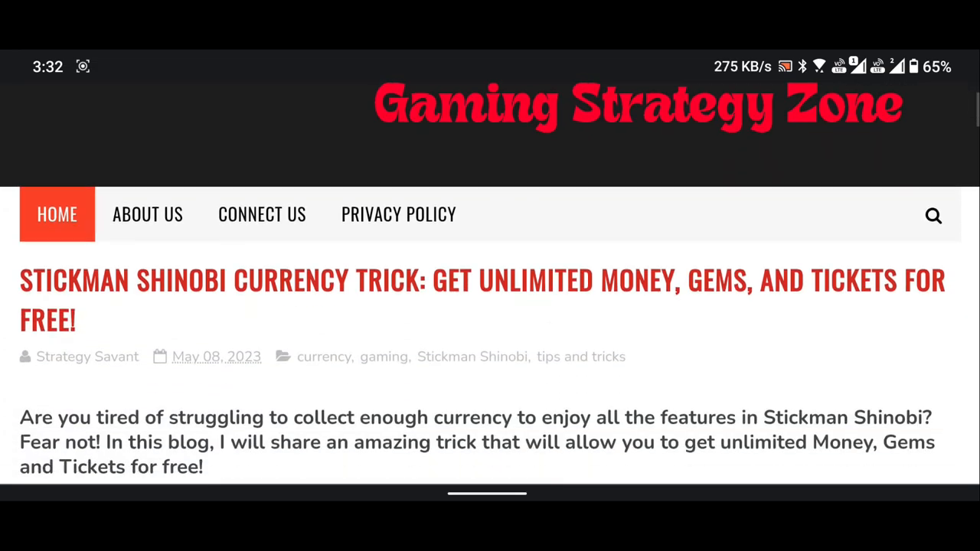
# Follow the blog's DOWNLOAD link to MediaFire and download the C.G.Stickman-Shinobi zip
pyautogui.scroll(-3)
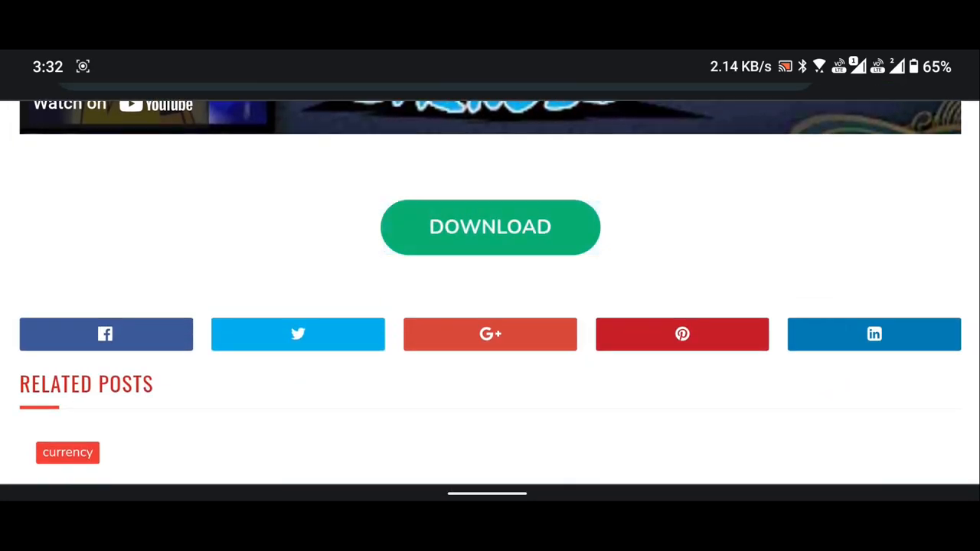
pyautogui.click(490, 227)
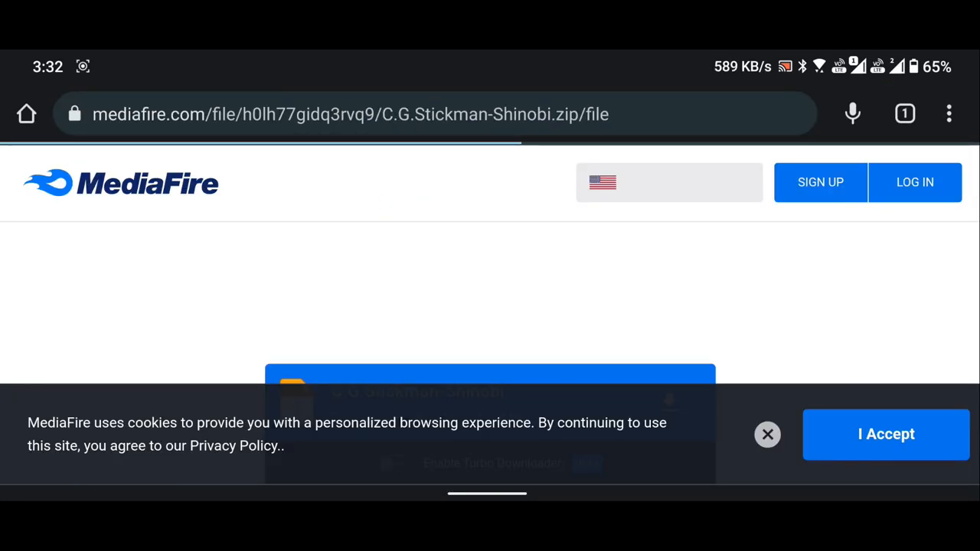
pyautogui.click(885, 435)
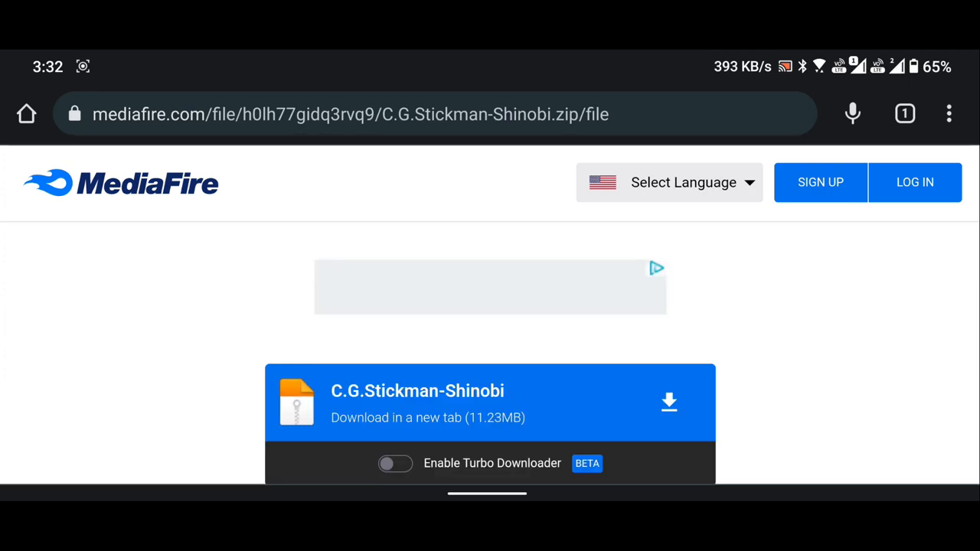
pyautogui.click(667, 401)
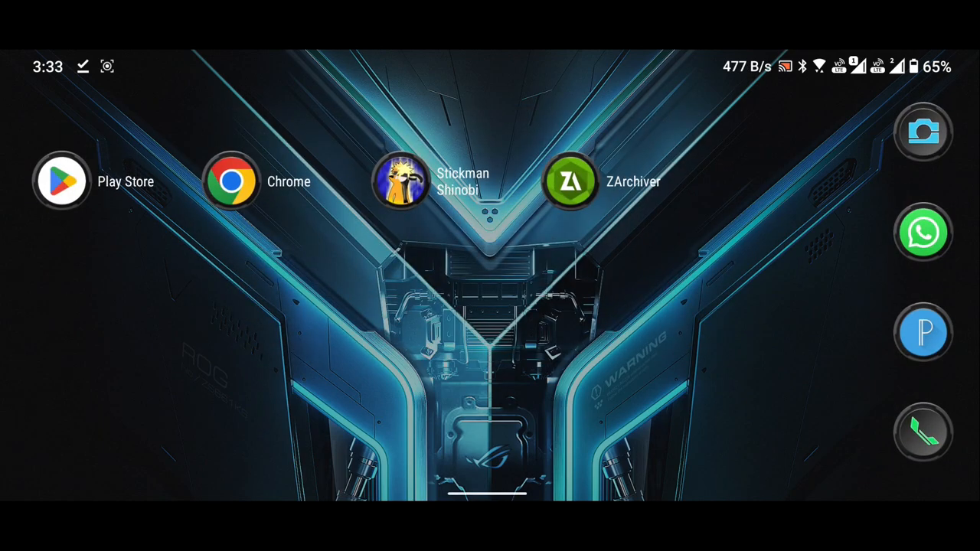
# Launch ZArchiver, allow it to manage all files, and browse to the Download folder
pyautogui.click(570, 181)
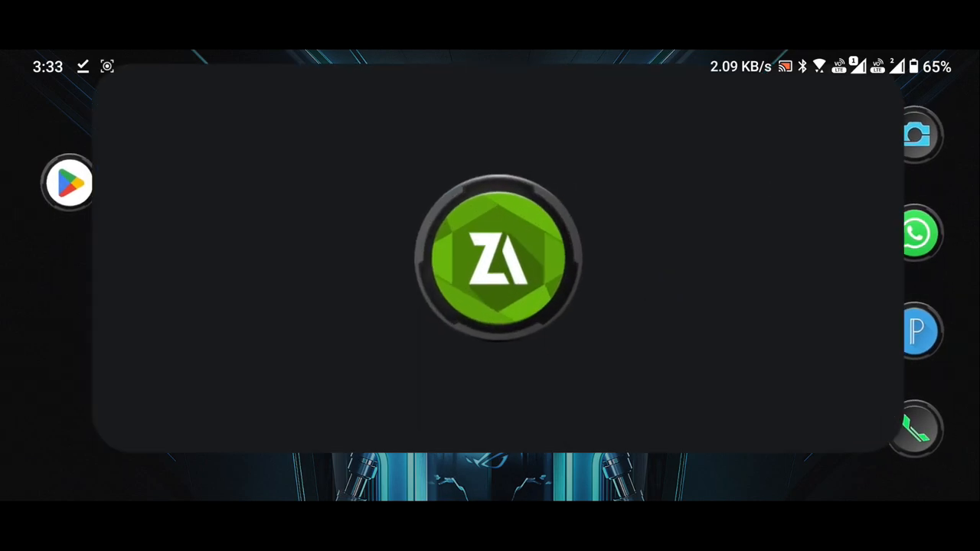
pyautogui.click(490, 258)
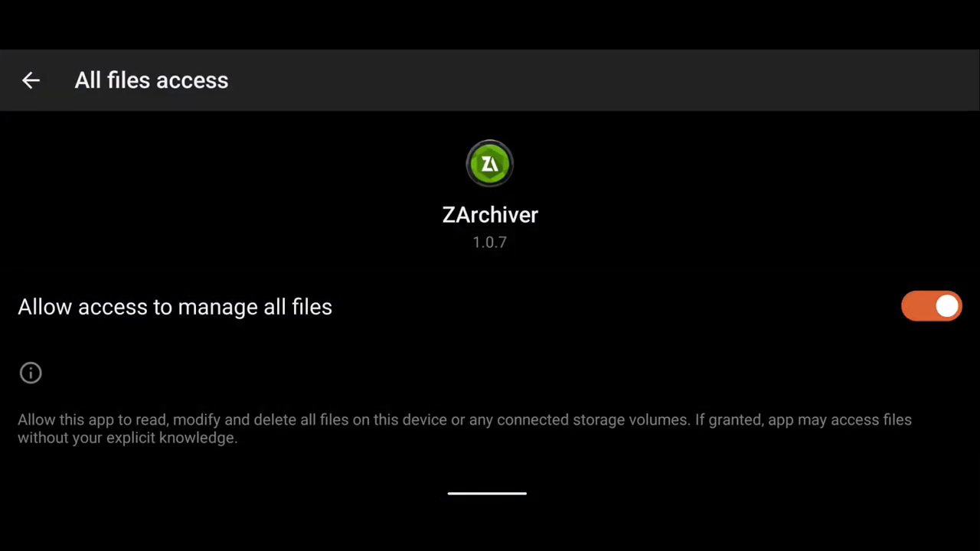
pyautogui.click(31, 80)
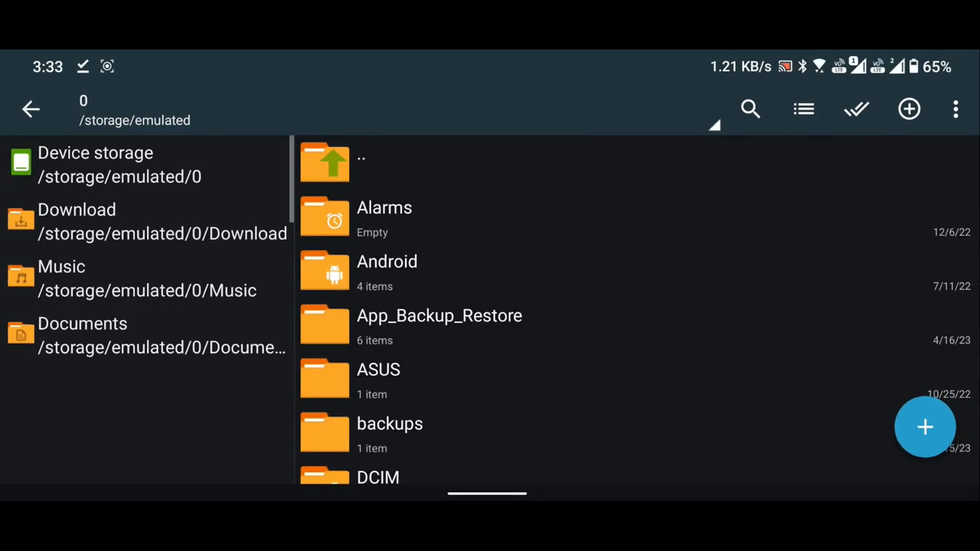
pyautogui.scroll(-3)
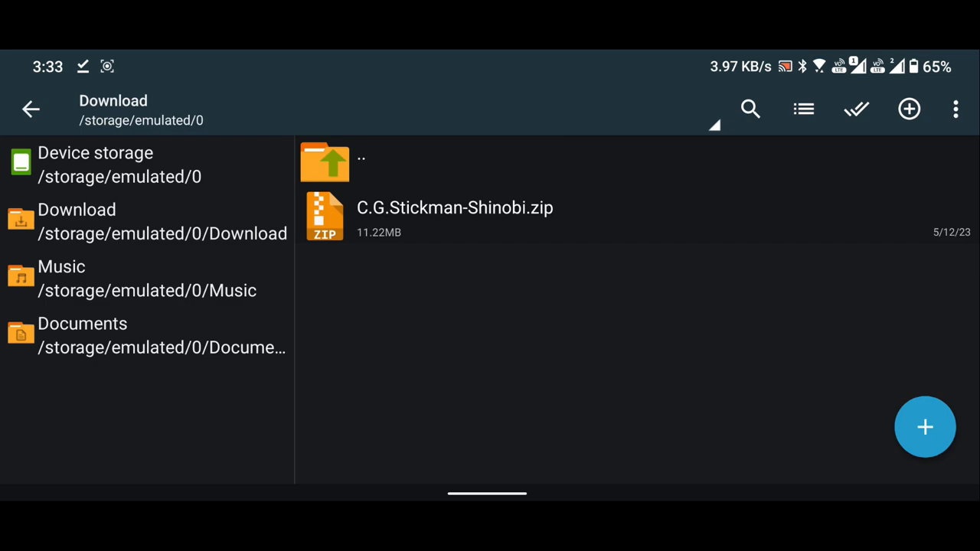
pyautogui.click(454, 208)
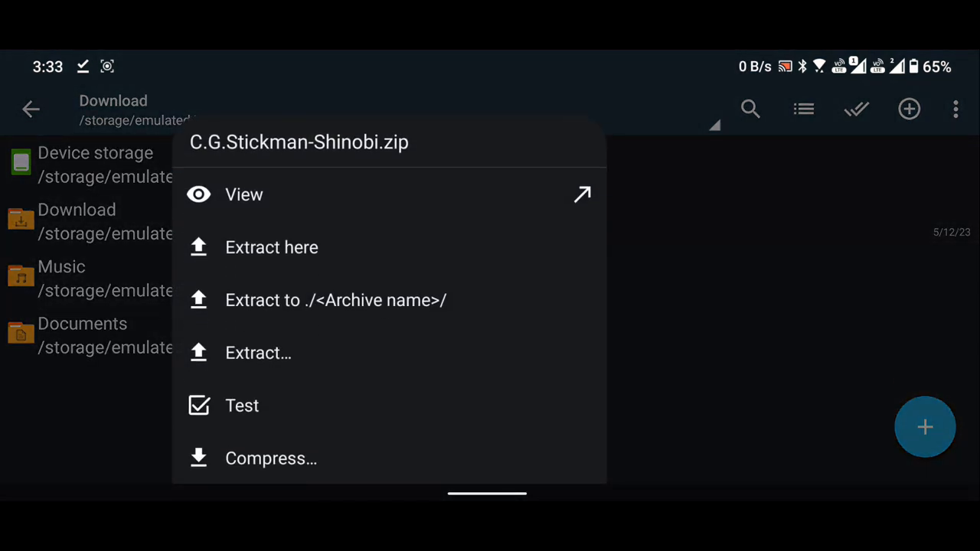
pyautogui.click(271, 246)
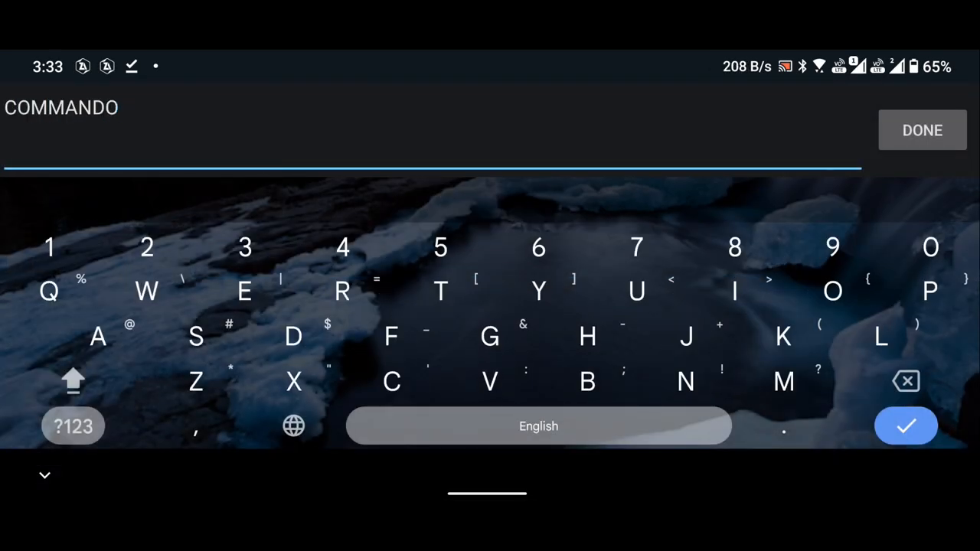
pyautogui.click(922, 130)
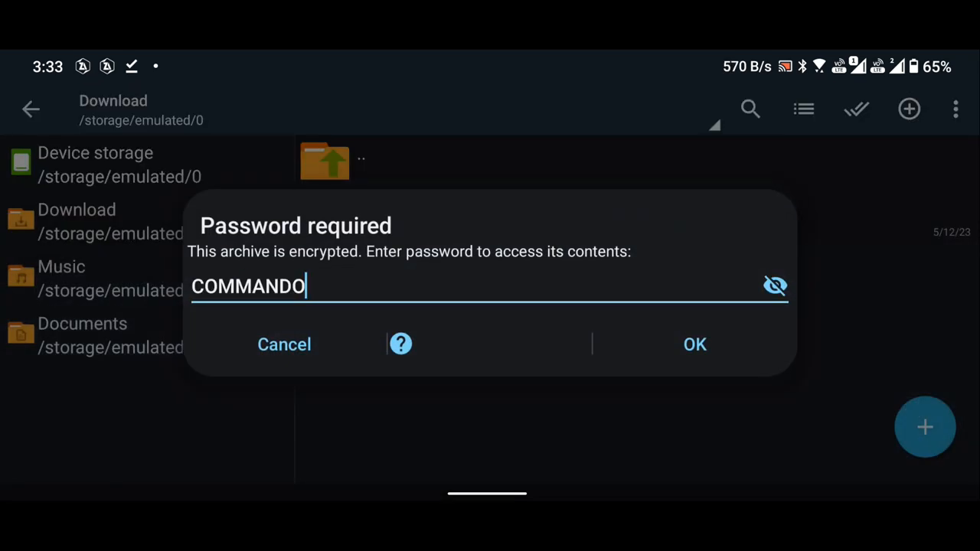
pyautogui.click(693, 343)
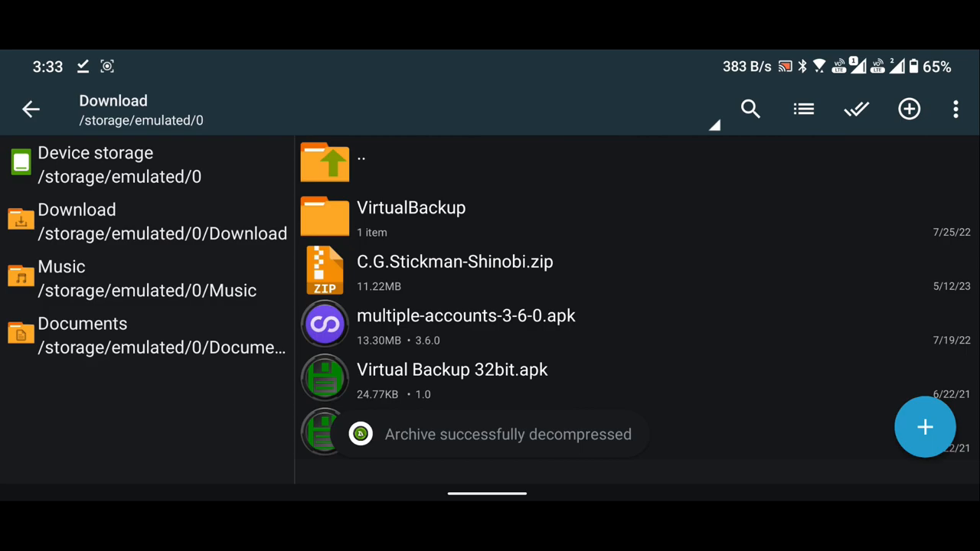
# Install the Multiple Accounts APK, allowing unknown-app installs from ZArchiver along the way
pyautogui.click(465, 315)
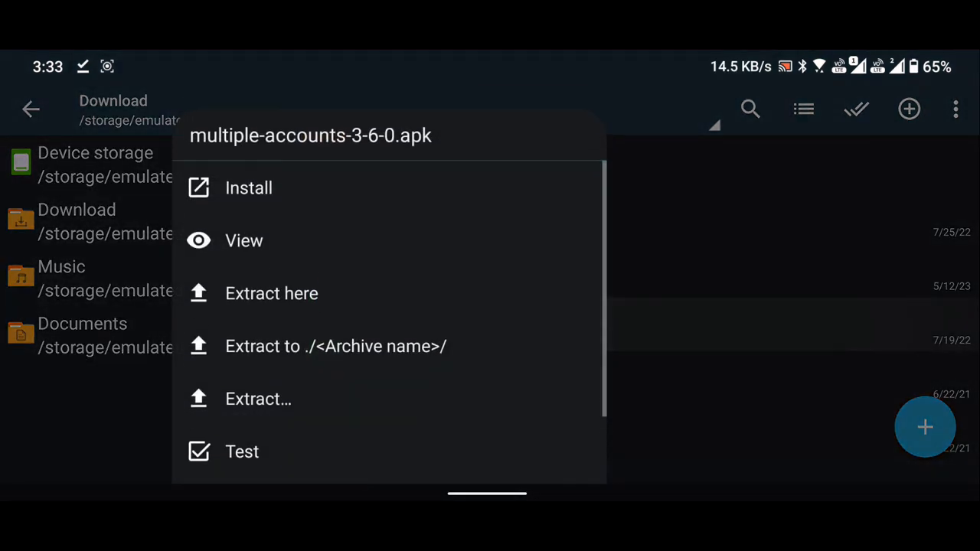
pyautogui.click(248, 187)
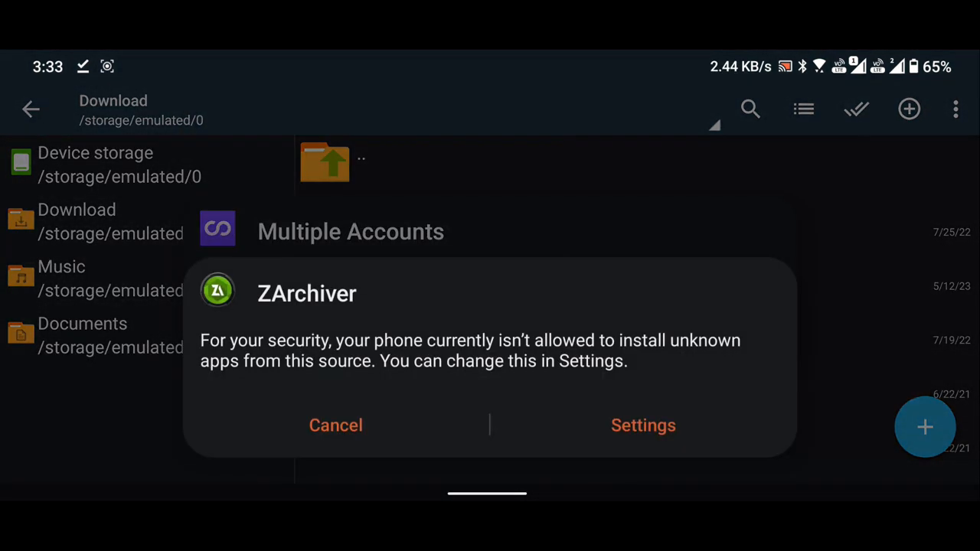
pyautogui.click(643, 426)
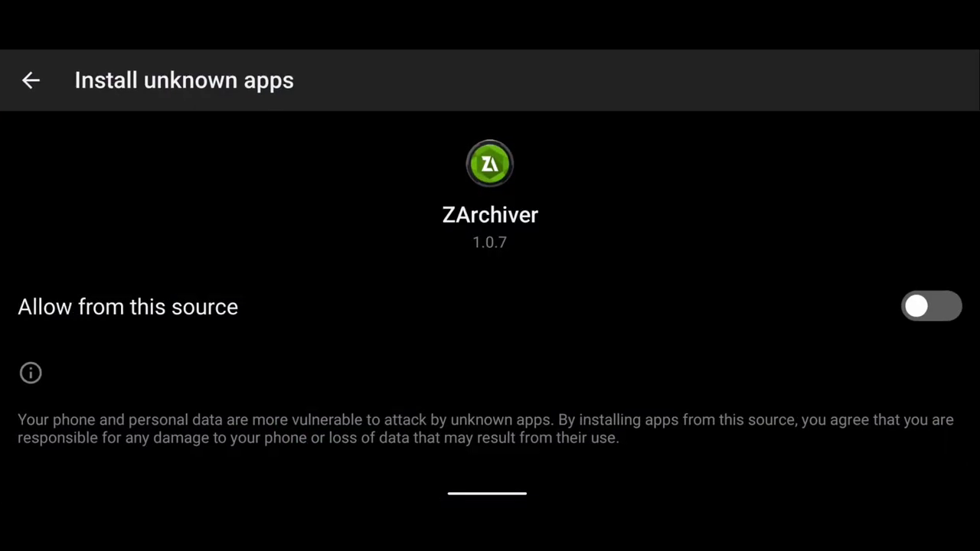
pyautogui.click(931, 306)
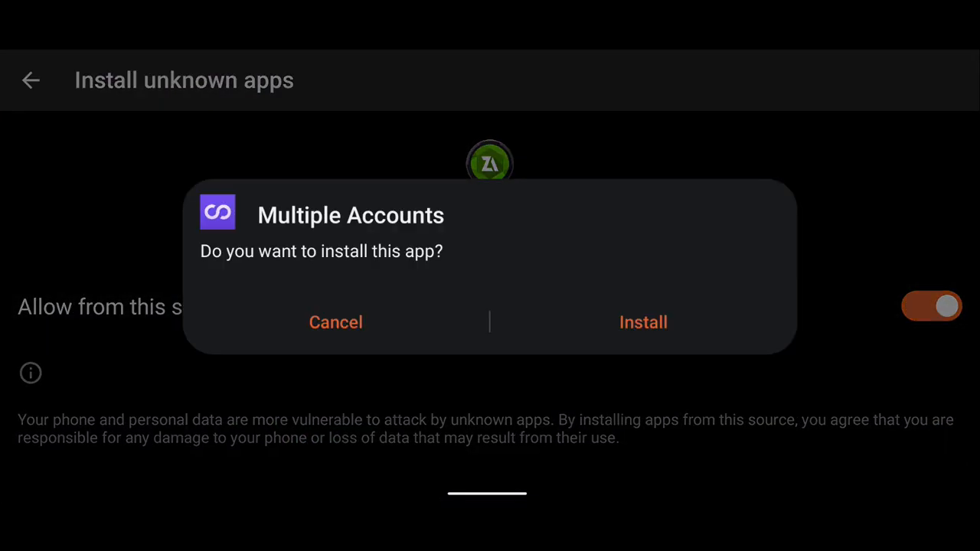
pyautogui.click(643, 322)
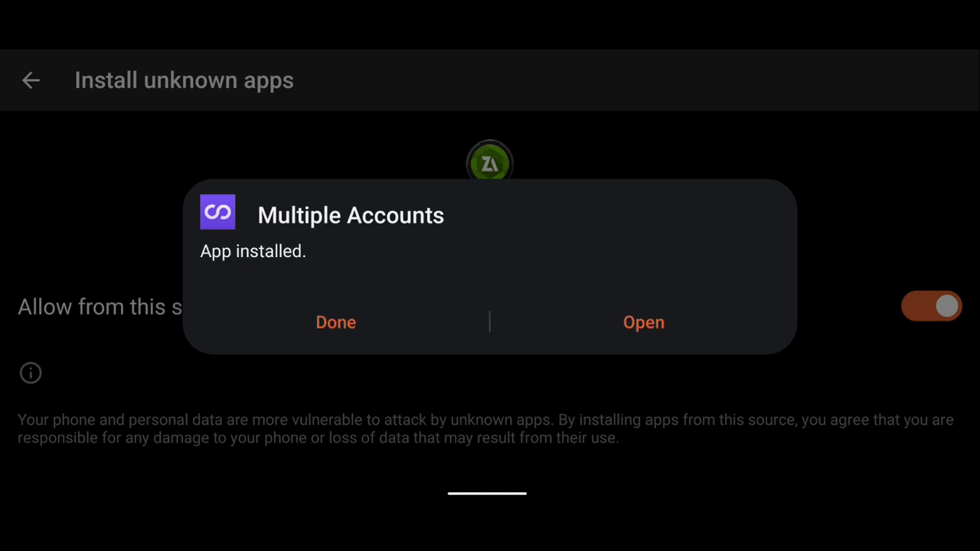
pyautogui.click(335, 322)
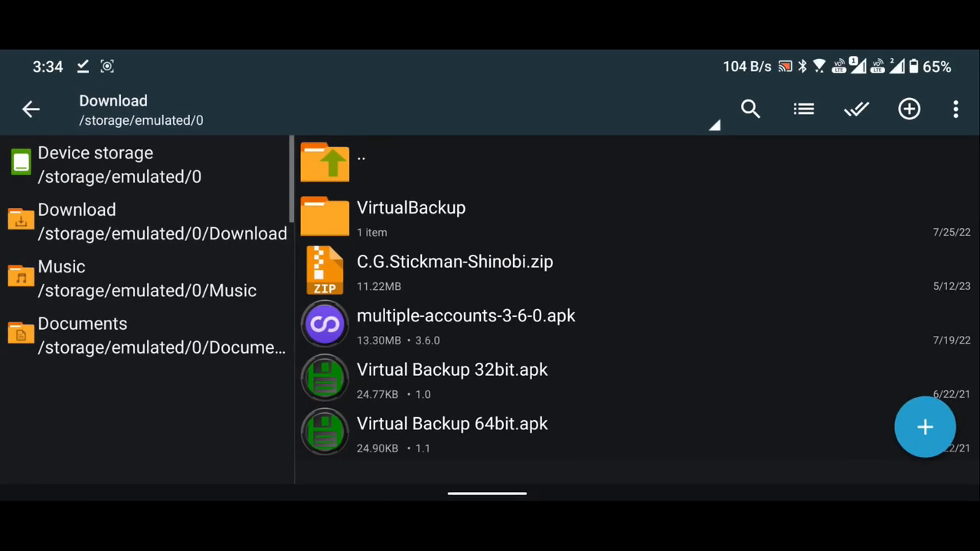
# Install Virtual Backup 32bit.apk and return to the Download folder
pyautogui.click(452, 369)
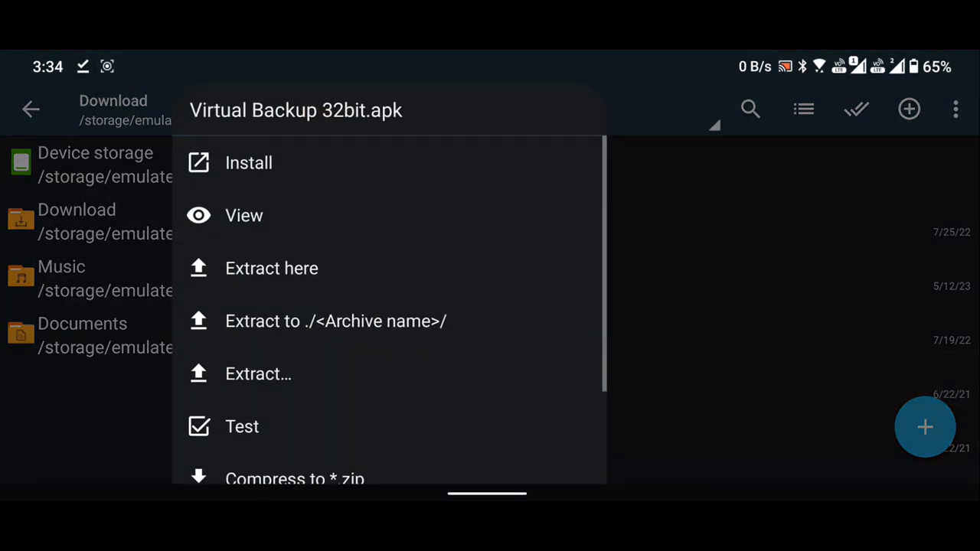
pyautogui.click(248, 162)
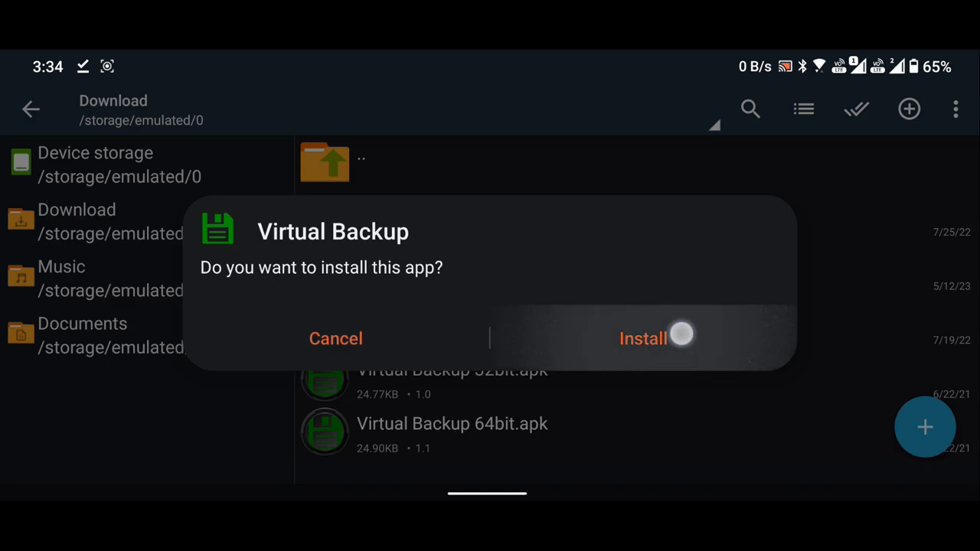
pyautogui.click(643, 338)
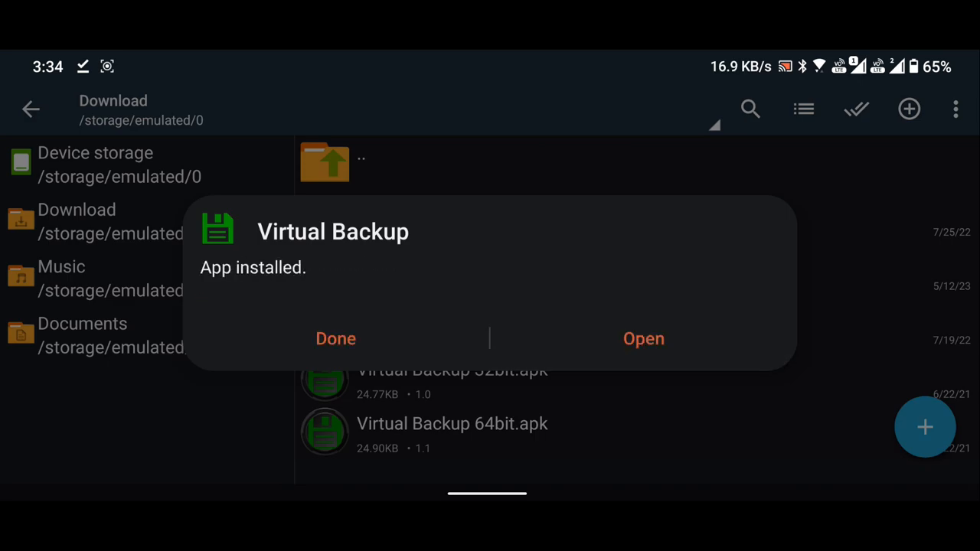
pyautogui.click(335, 339)
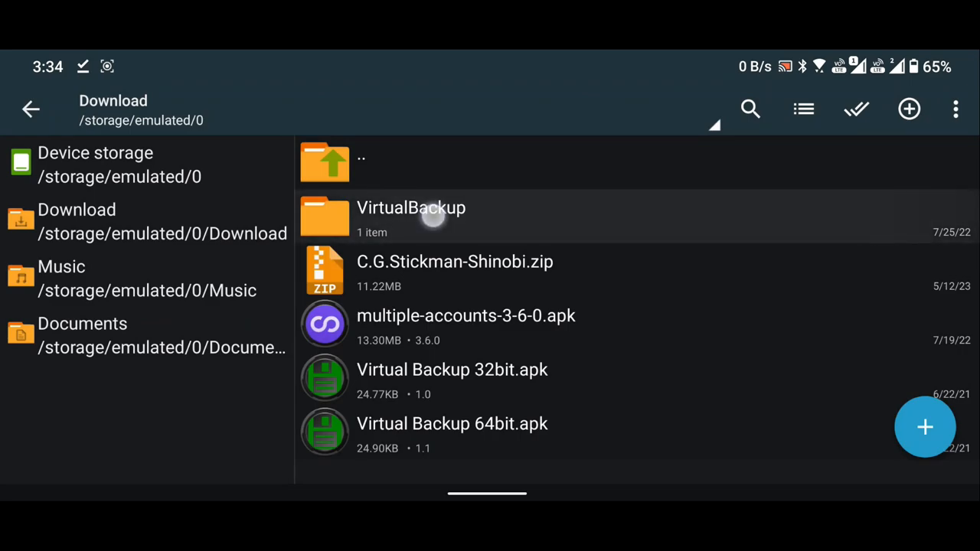
# Copy the VirtualBackup folder and paste it into /storage/emulated/0
pyautogui.click(410, 217)
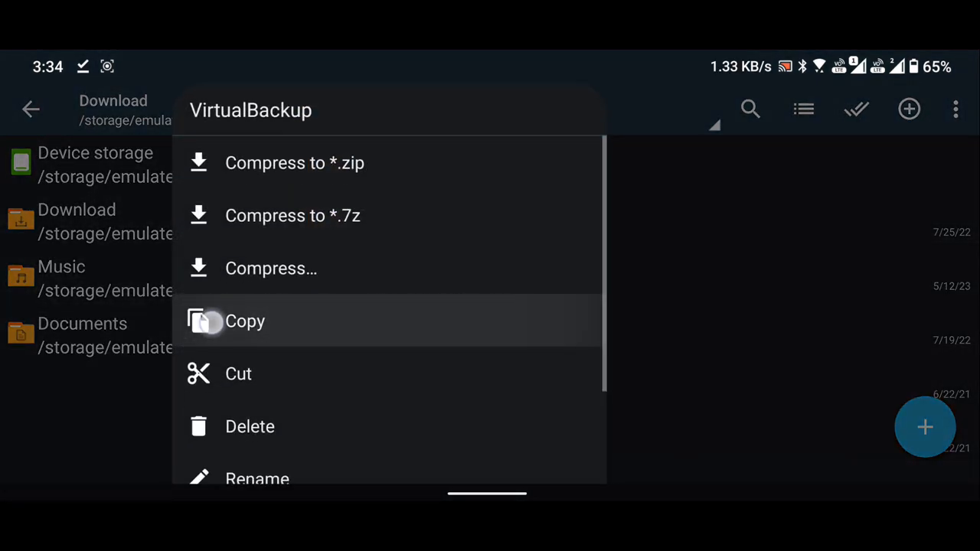
pyautogui.click(245, 322)
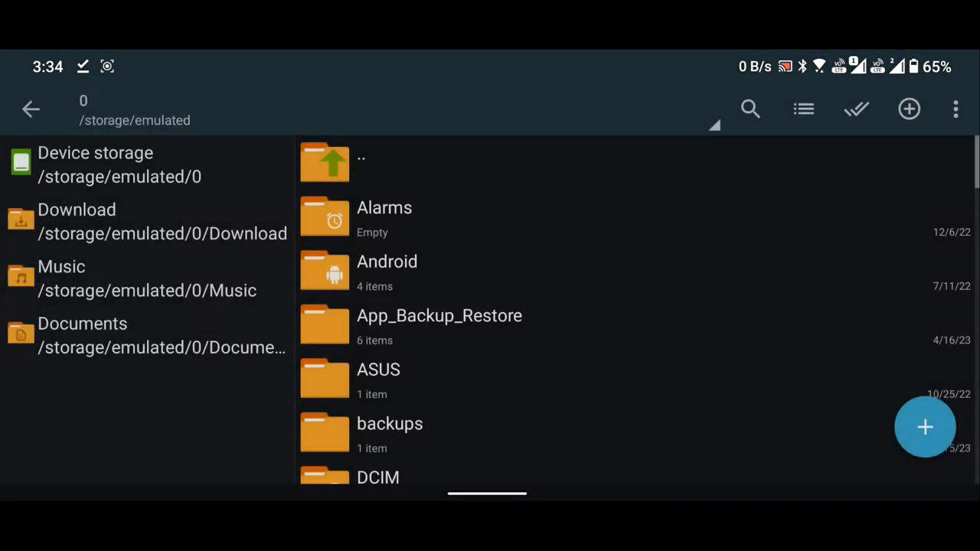
pyautogui.scroll(-3)
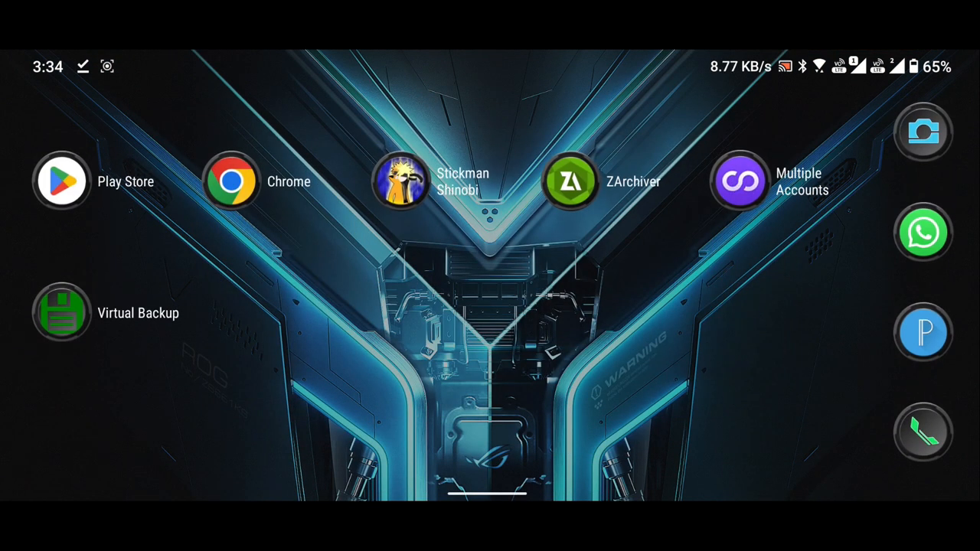
# Launch Multiple Accounts and agree to its privacy notice so Virtual Backup appears as a clone
pyautogui.click(740, 181)
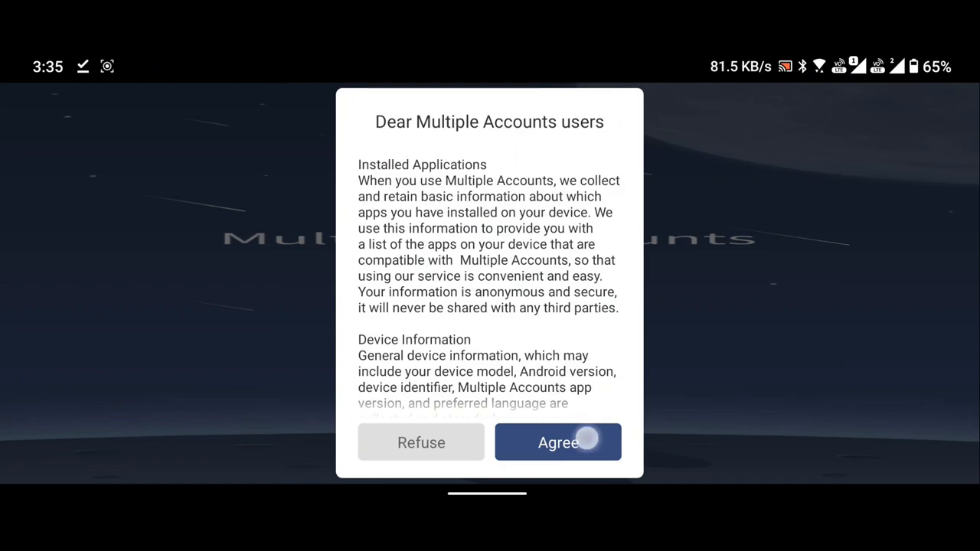
pyautogui.click(557, 441)
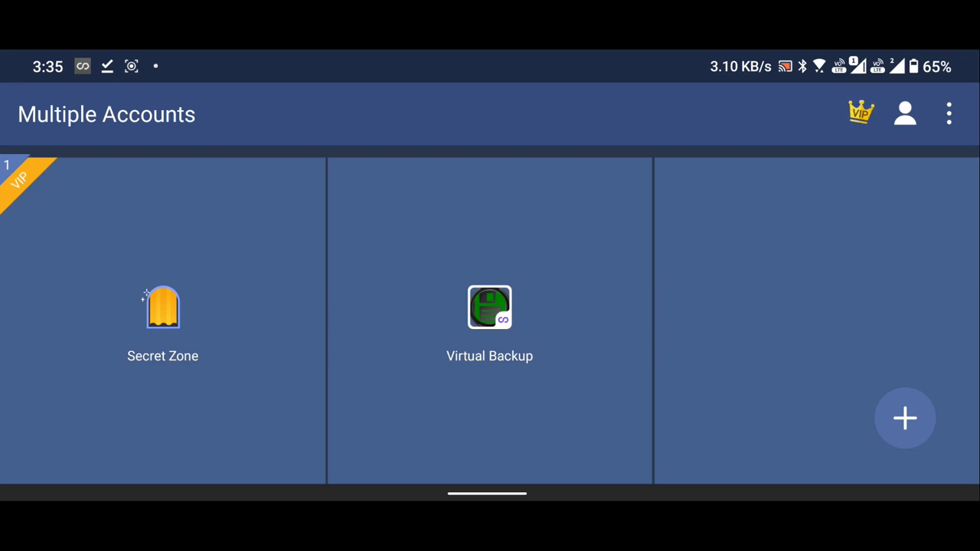
# Add Stickman Shinobi as a cloned app, then launch the cloned Virtual Backup
pyautogui.click(903, 418)
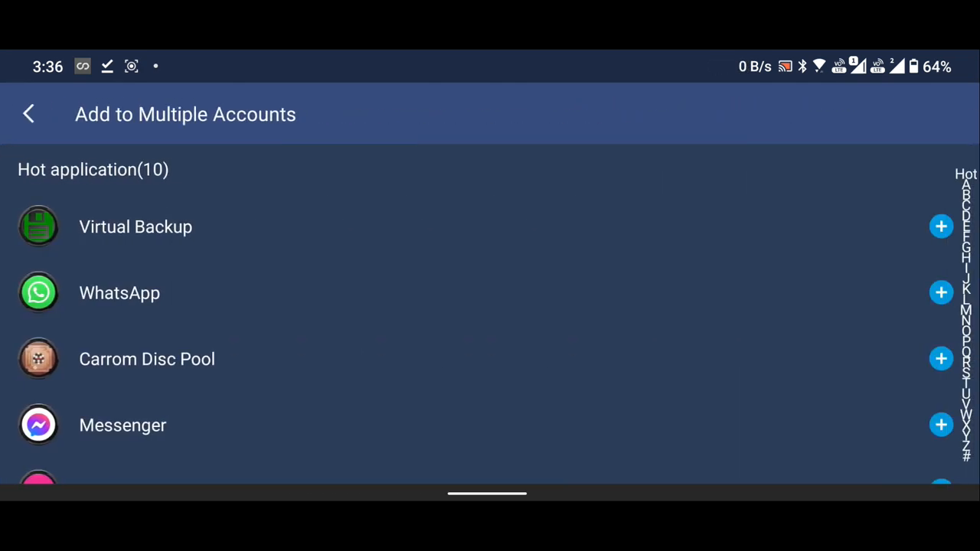
pyautogui.scroll(-3)
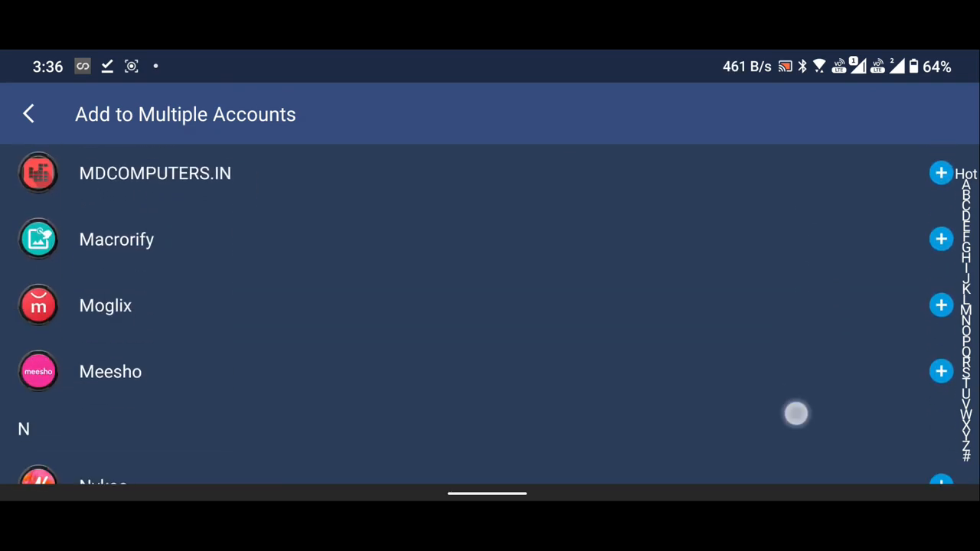
pyautogui.scroll(-3)
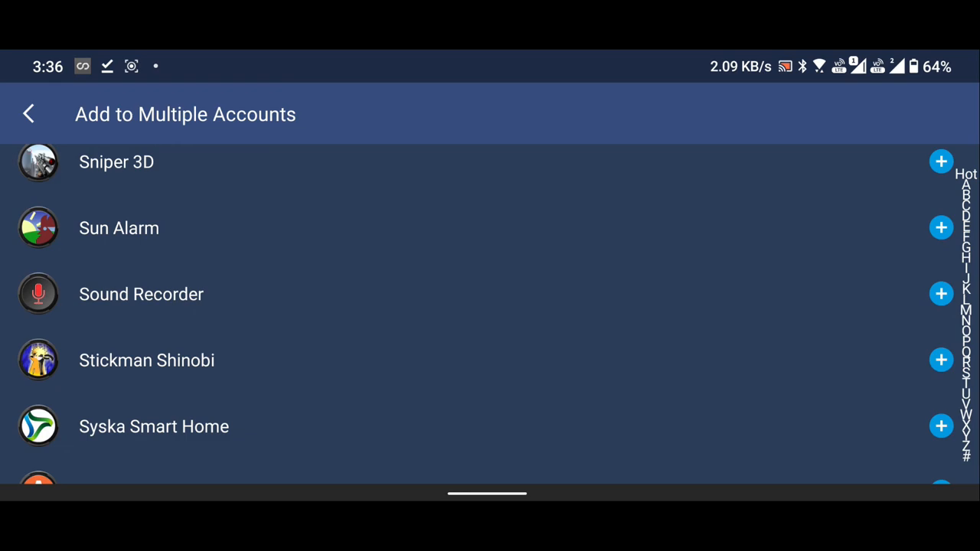
pyautogui.click(940, 360)
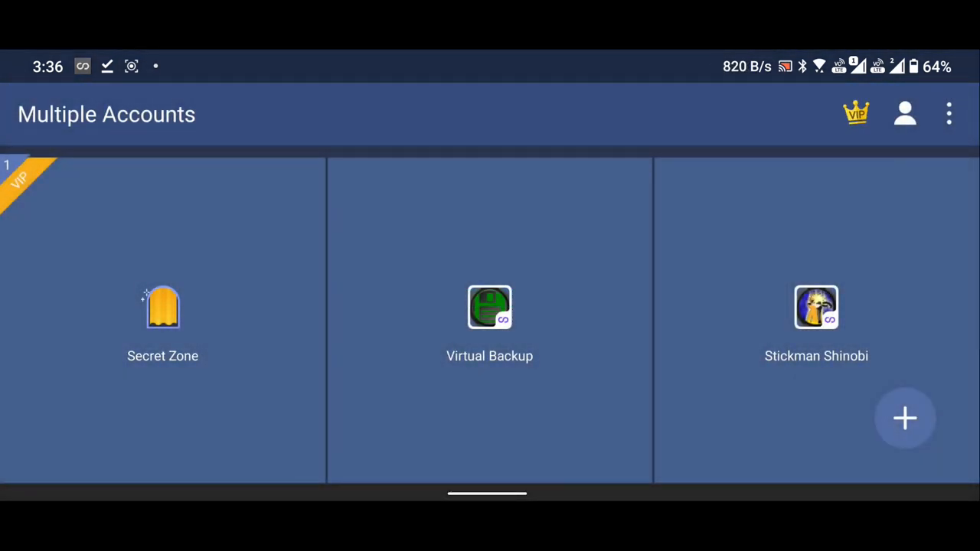
pyautogui.click(490, 314)
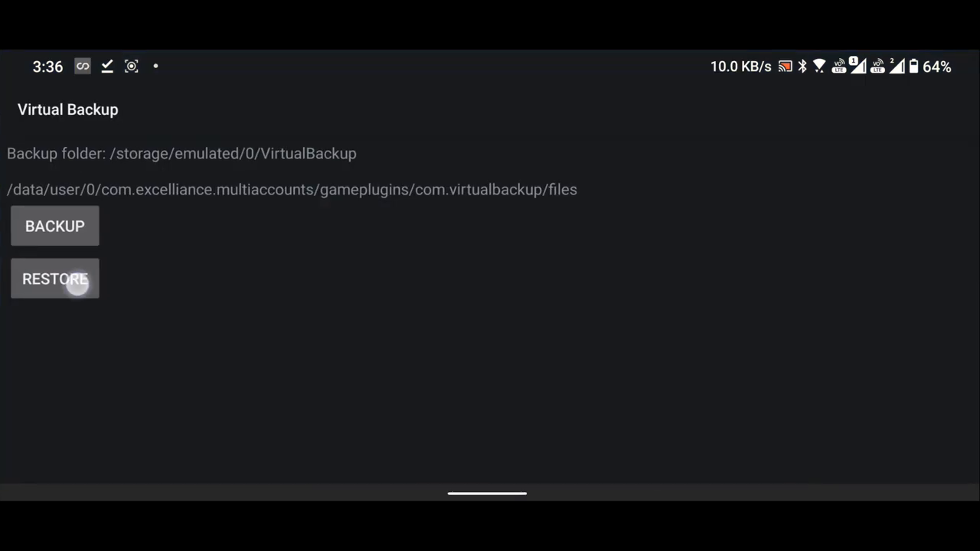
# Restore the saved game data in Virtual Backup and launch the cloned Stickman Shinobi
pyautogui.click(55, 279)
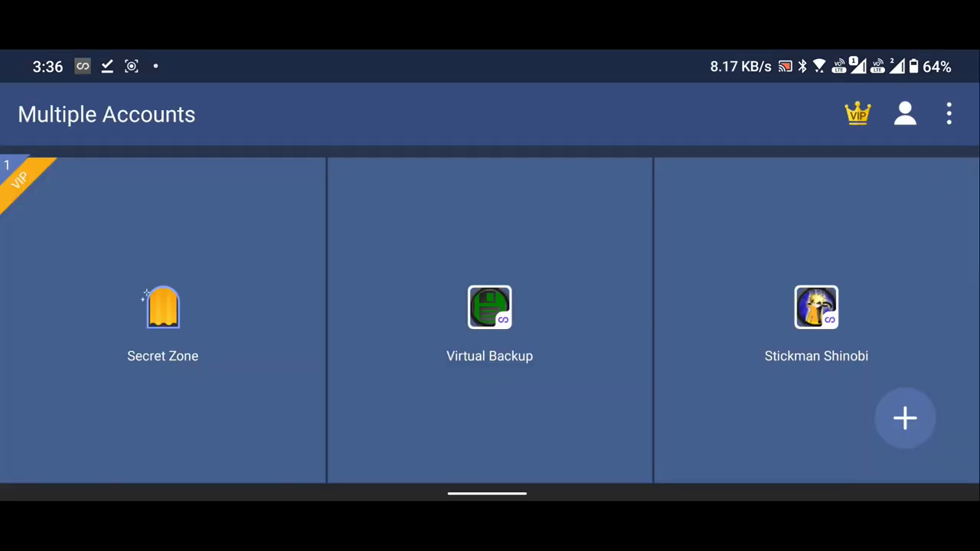
pyautogui.click(490, 306)
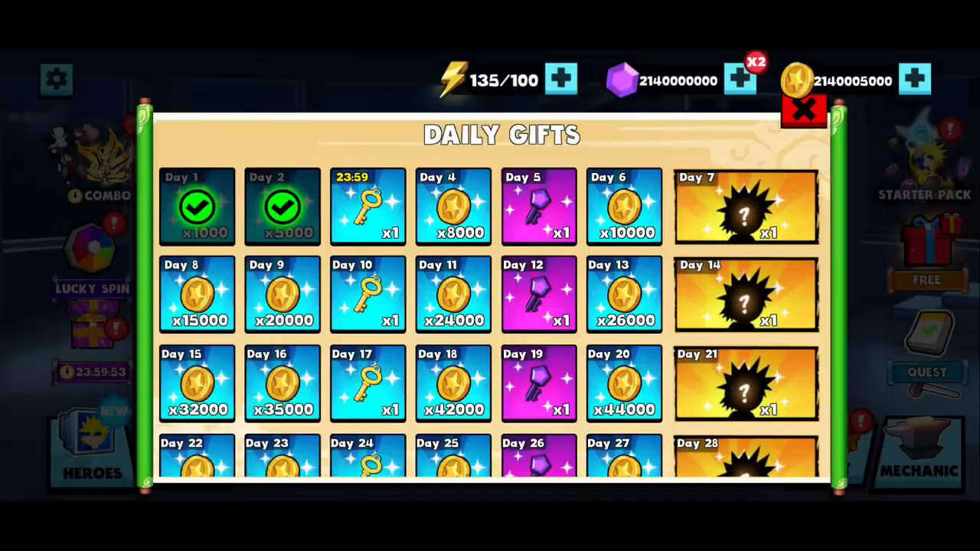
# Close the Daily Gifts panel to reveal the main menu with about 2.14 billion gems and coins
pyautogui.click(802, 110)
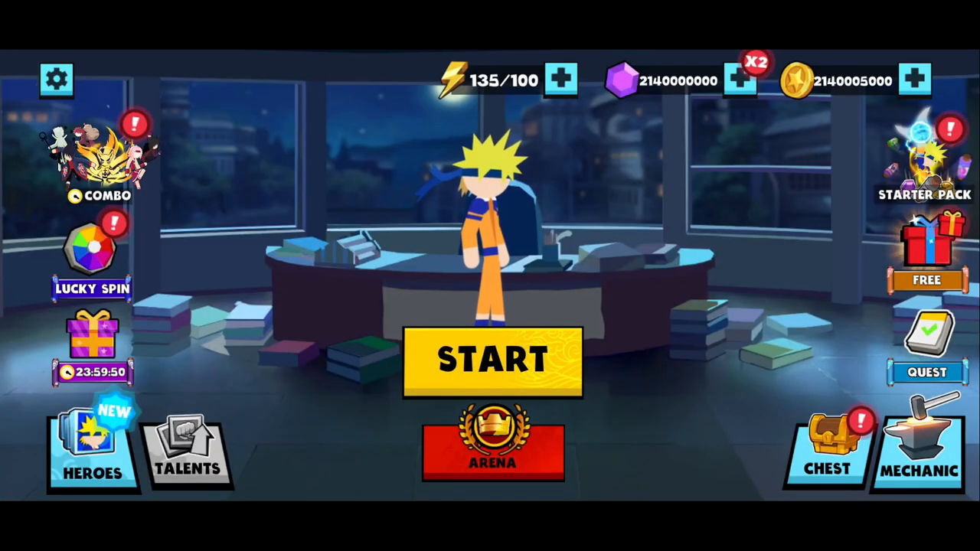